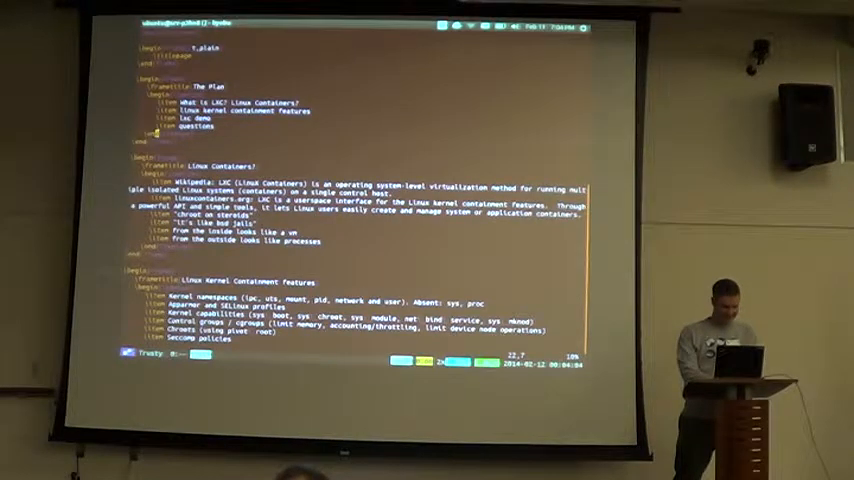
scroll(down, 3)
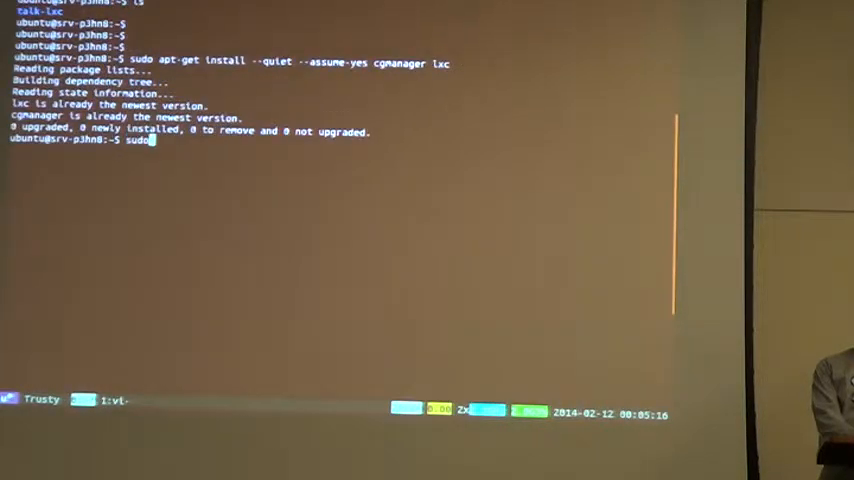
text(lxc-create -)
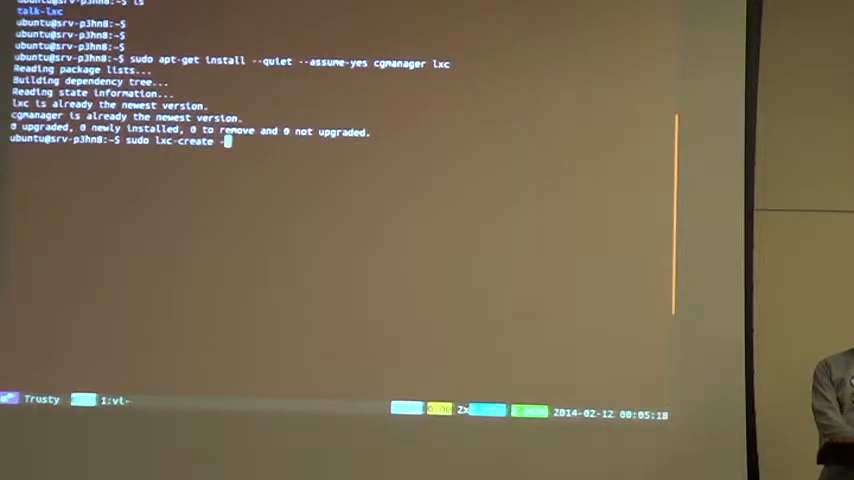
text(-t ubunt)
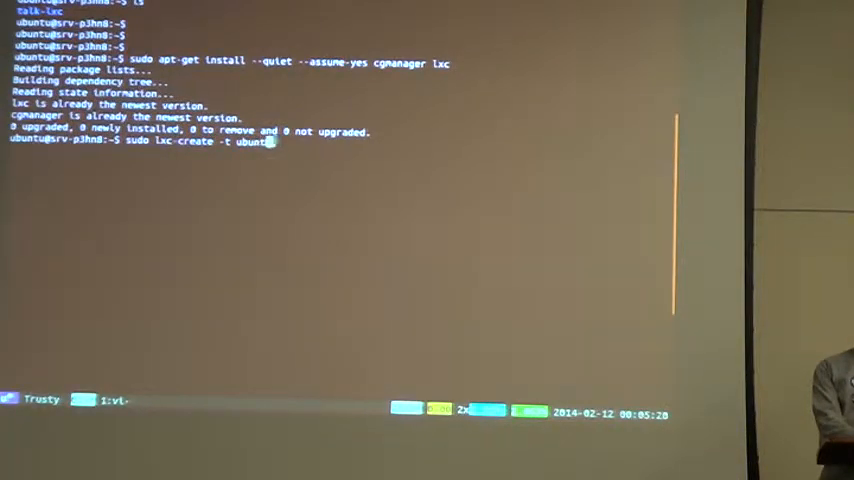